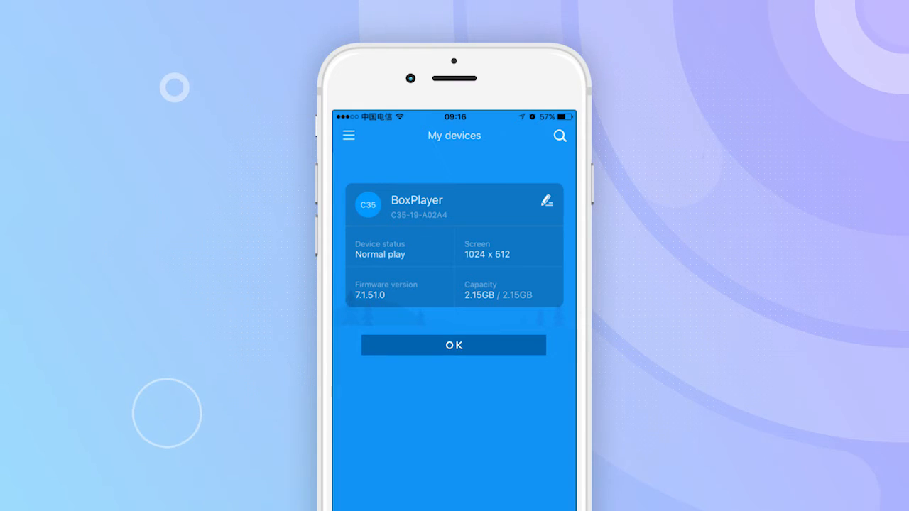
Step: Accept the BoxPlayer device details (1024 x 512 screen) to reach an empty program canvas
{"action": "left_click", "coordinate": [454, 345]}
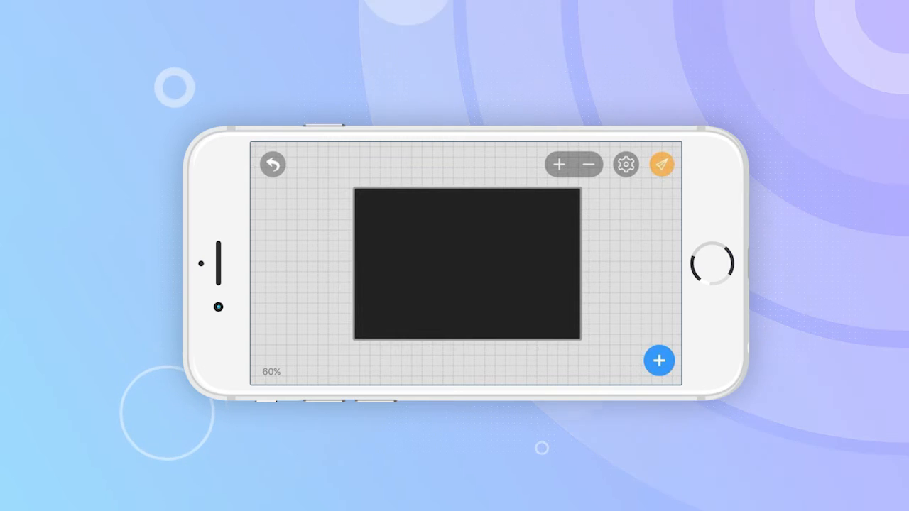
Step: Fill the canvas with a city video and place 'HD LedArt' text across its top
{"action": "left_click", "coordinate": [659, 361]}
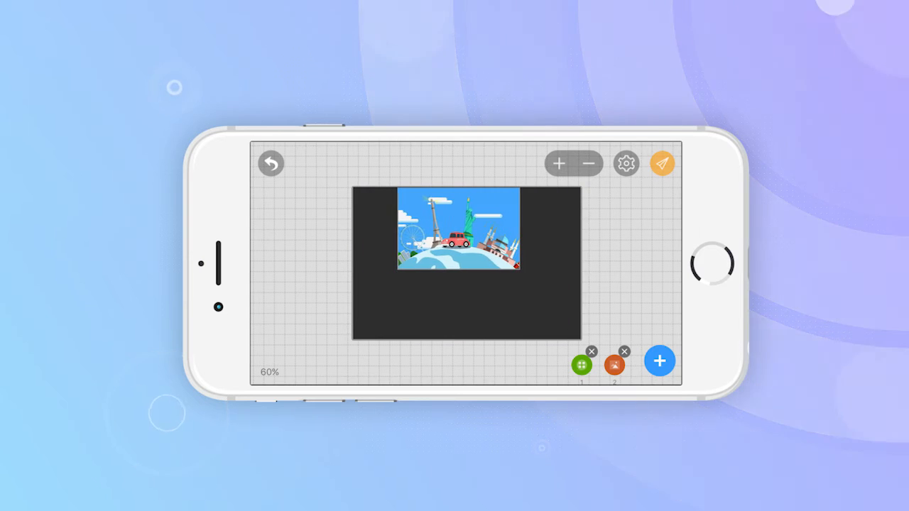
{"action": "left_click", "coordinate": [659, 361]}
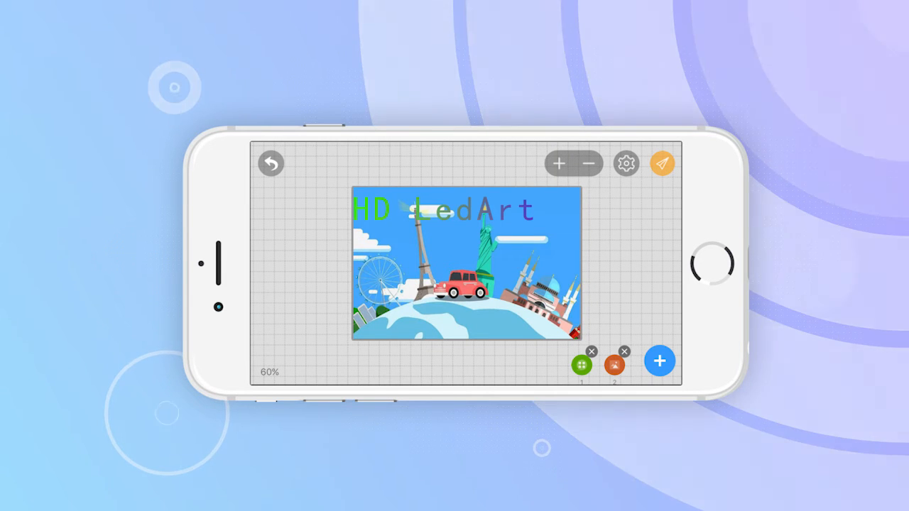
{"action": "left_click_drag", "start_coordinate": [443, 210], "coordinate": [466, 327]}
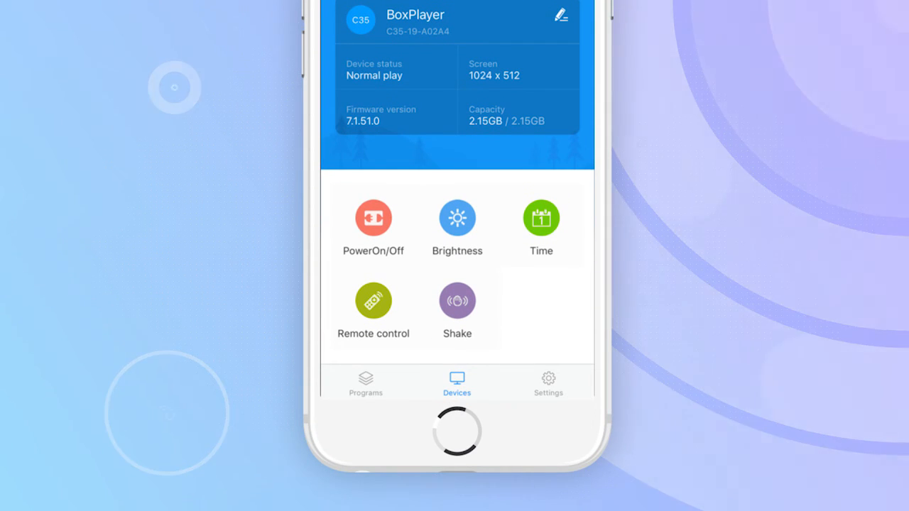
Step: Select and confirm Shake as the upload method for the BoxPlayer card
{"action": "left_click", "coordinate": [457, 301]}
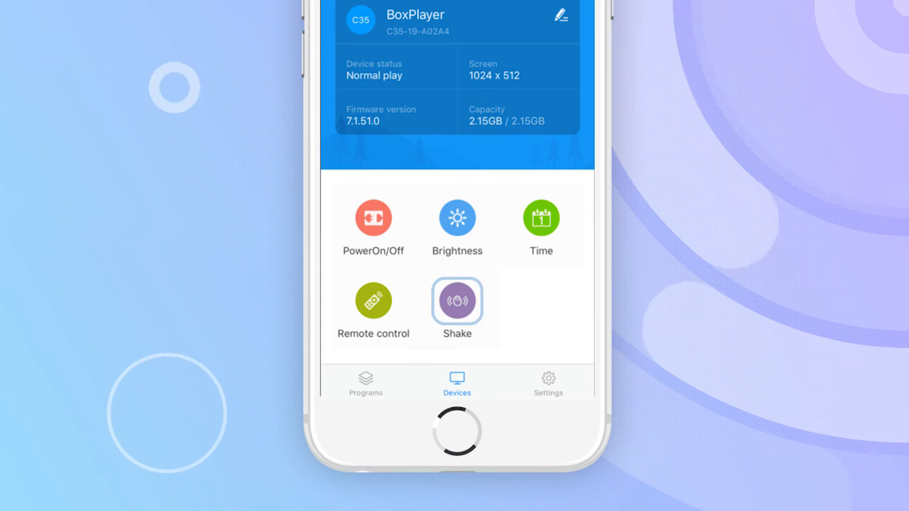
{"action": "left_click", "coordinate": [457, 301]}
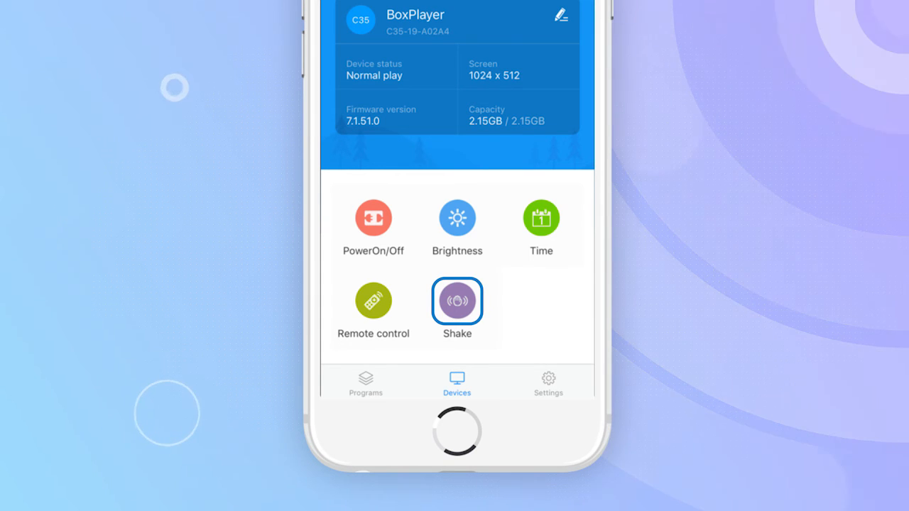